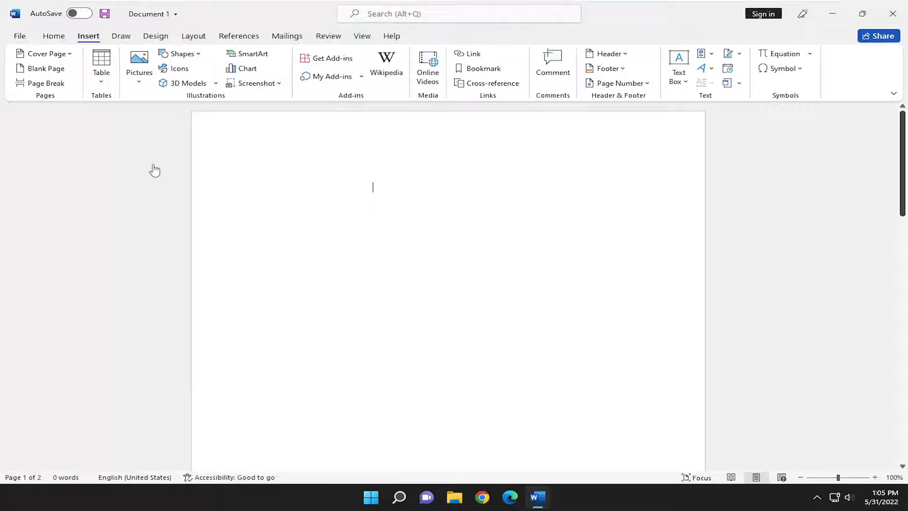
mouse_move(522, 346)
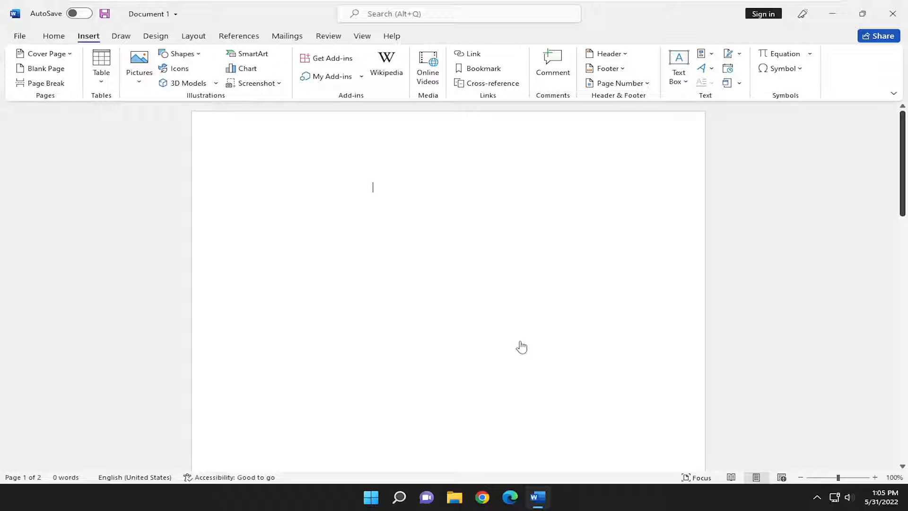
mouse_move(525, 344)
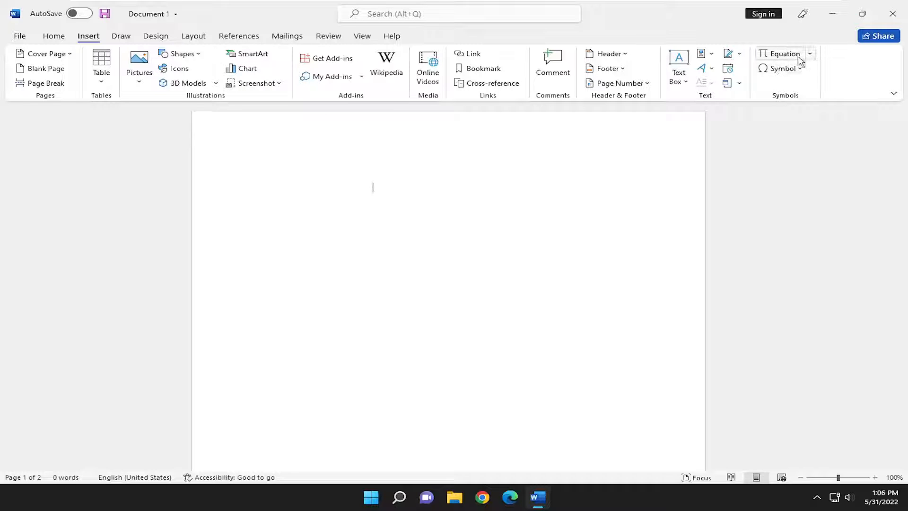
Insert a blank equation placeholder on page 2 of the document.
left_click(783, 53)
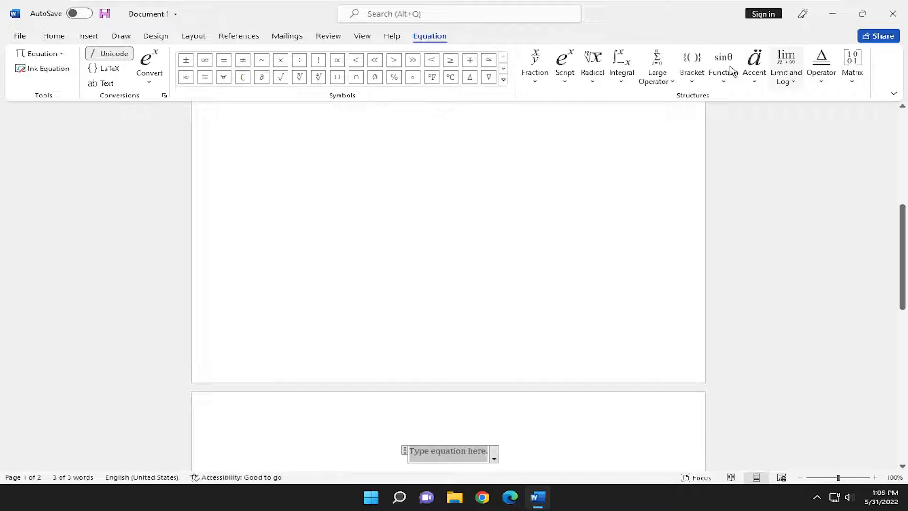
scroll("down", 3)
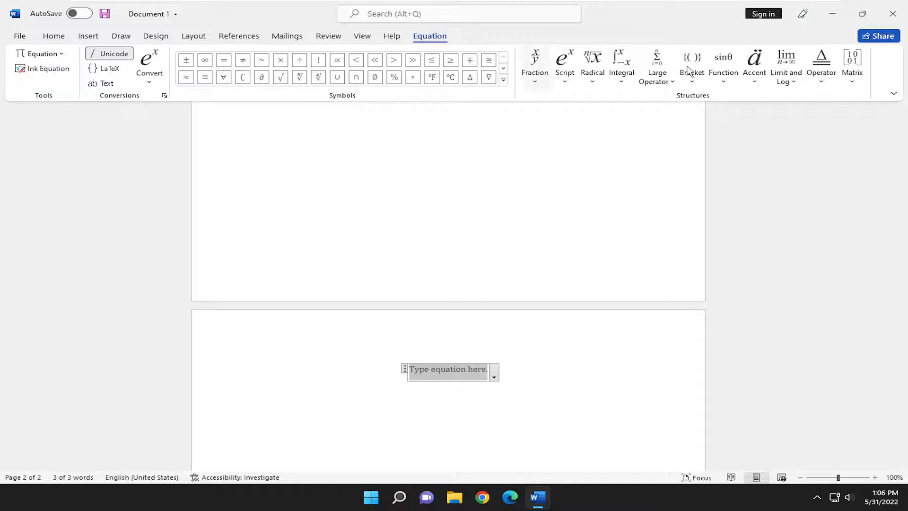
mouse_move(527, 90)
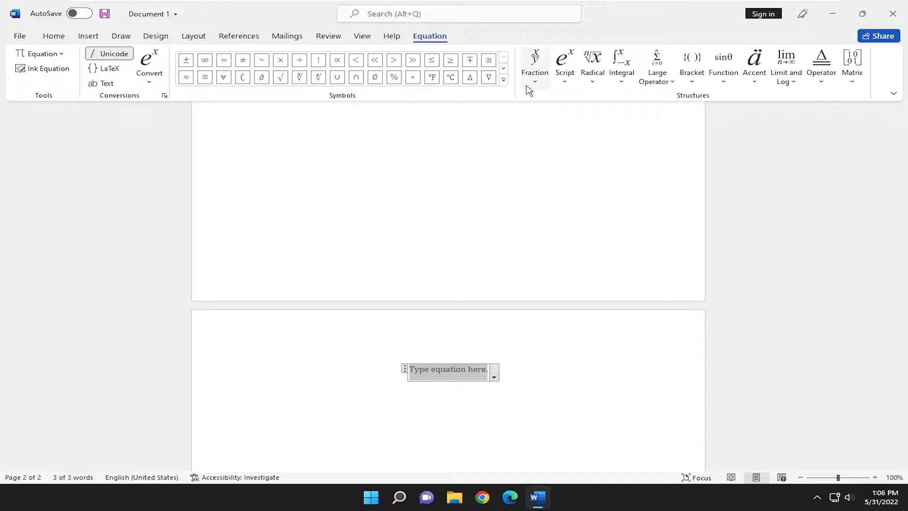
mouse_move(657, 64)
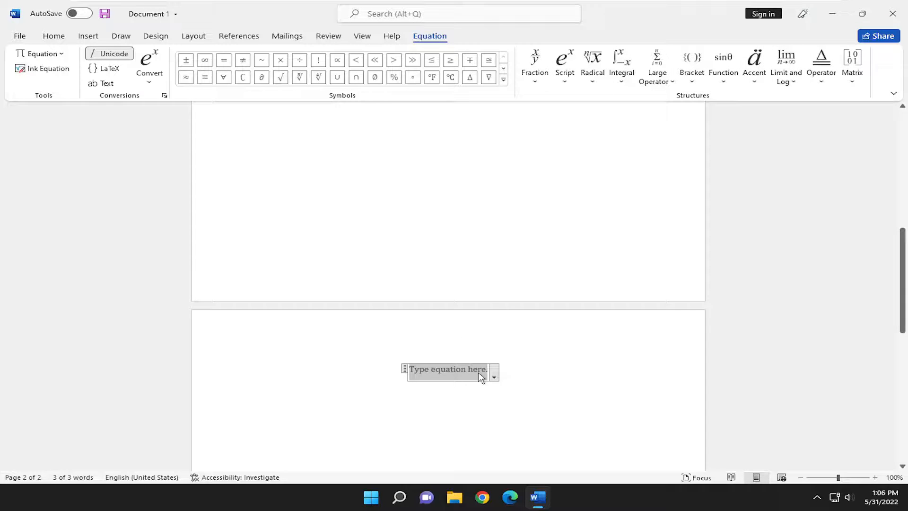
Build the equation 52x¹² using a superscript layout with base x and exponent 12.
type("5")
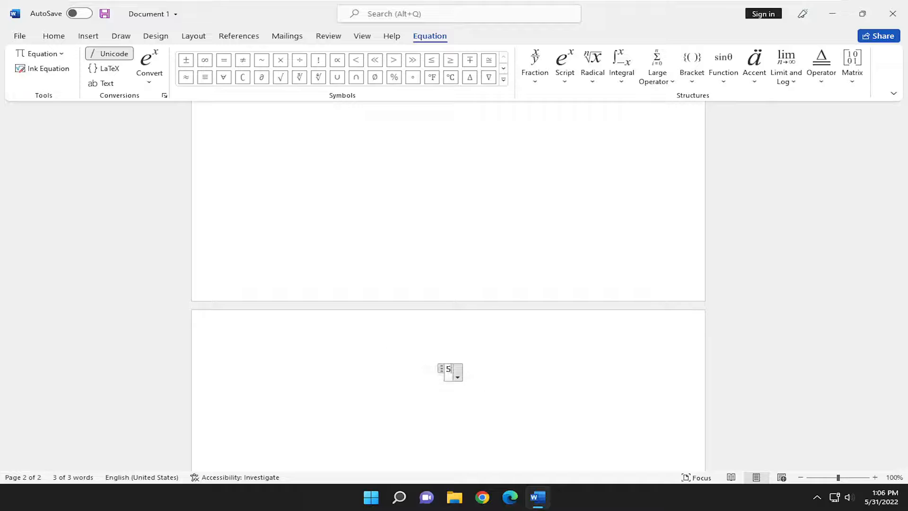
type("2")
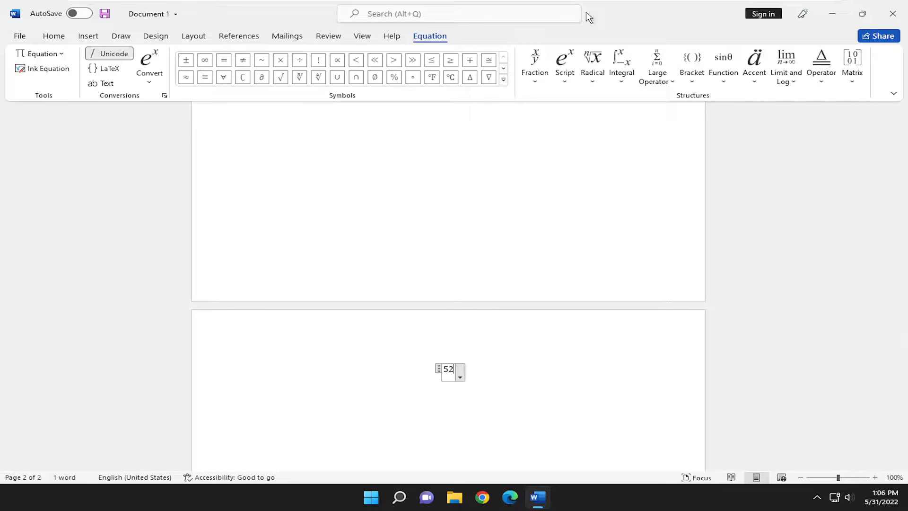
left_click(563, 64)
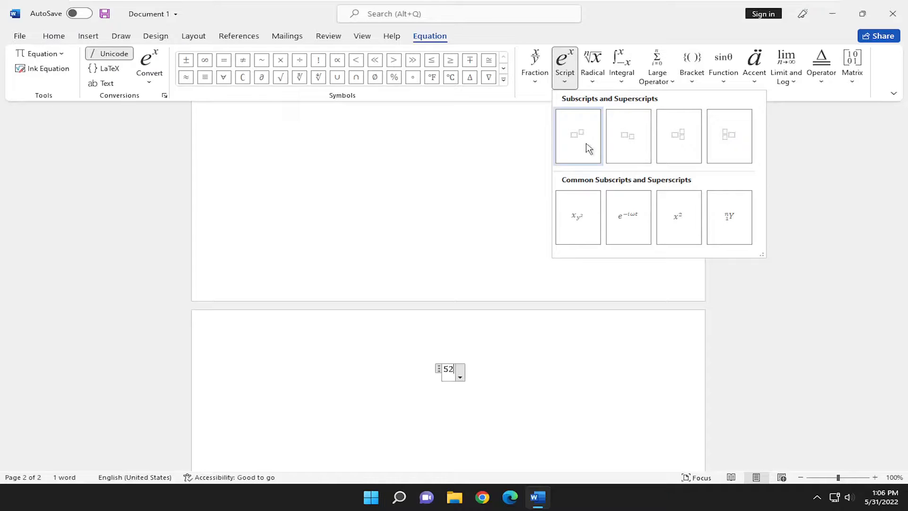
left_click(577, 136)
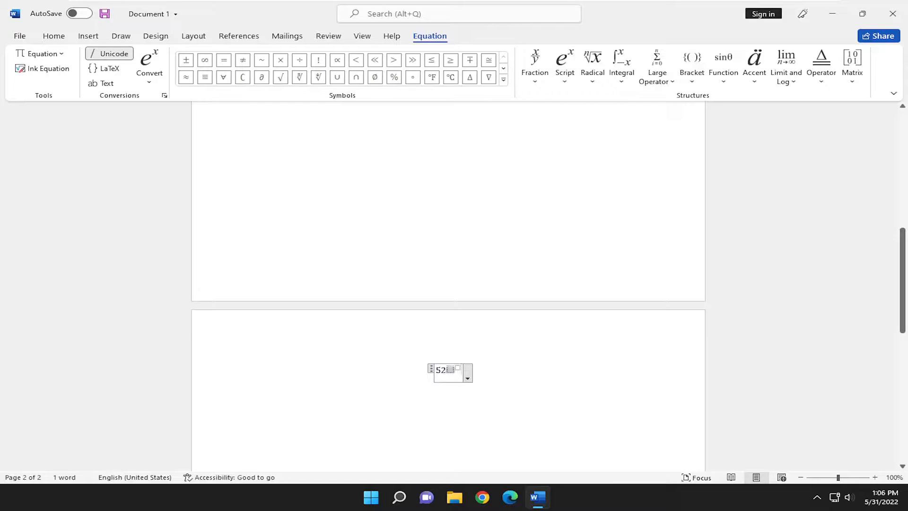
type("x")
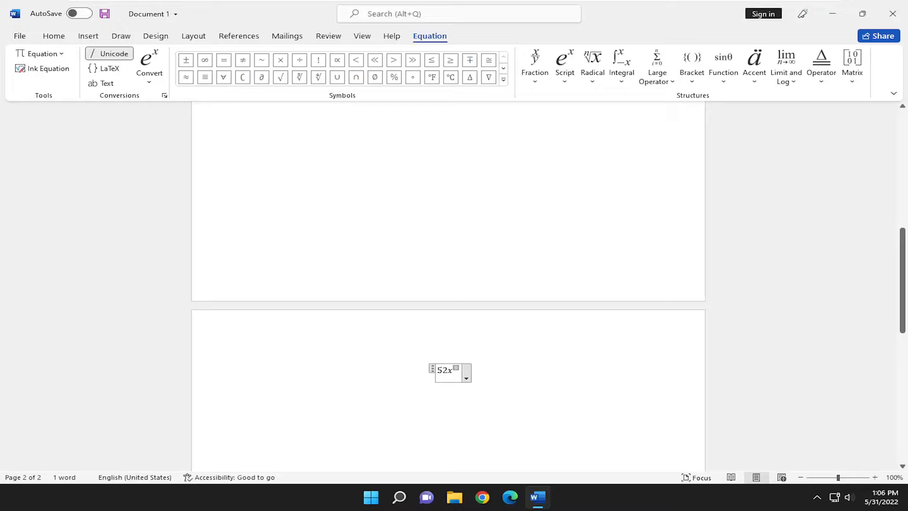
type("12")
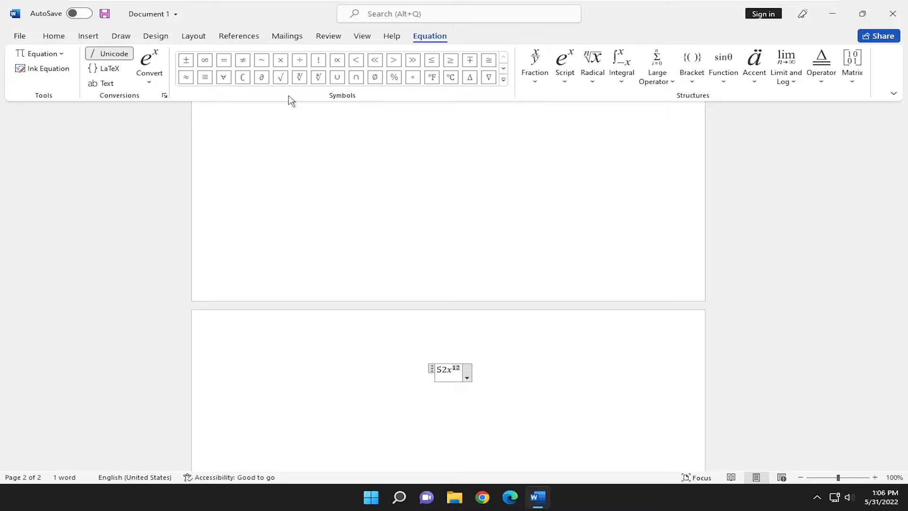
left_click(501, 80)
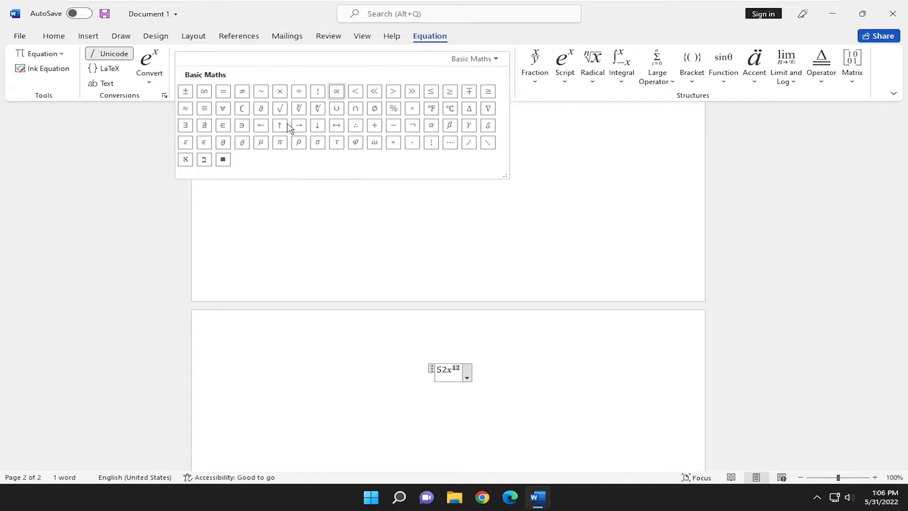